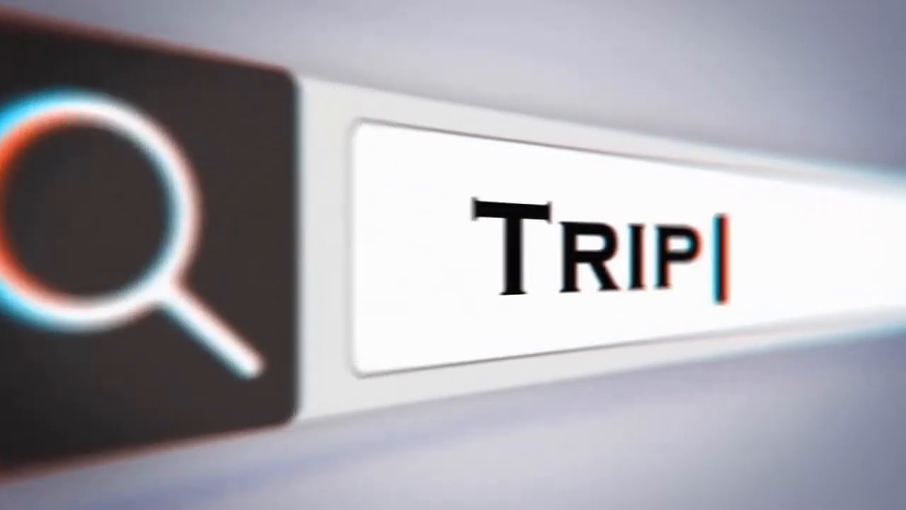
type("Reports")
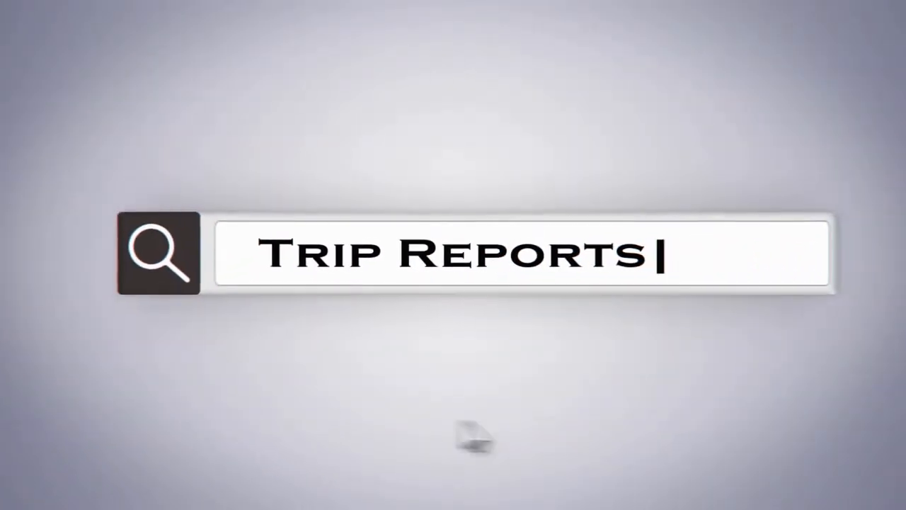